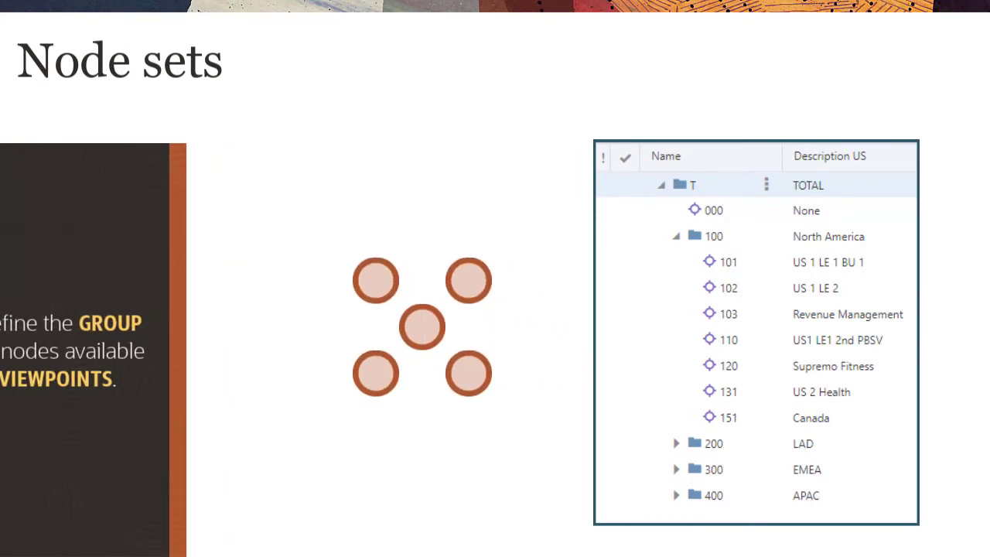
# Step: Go to the Node Sets list and start creating a new node set
pyautogui.press('Right')
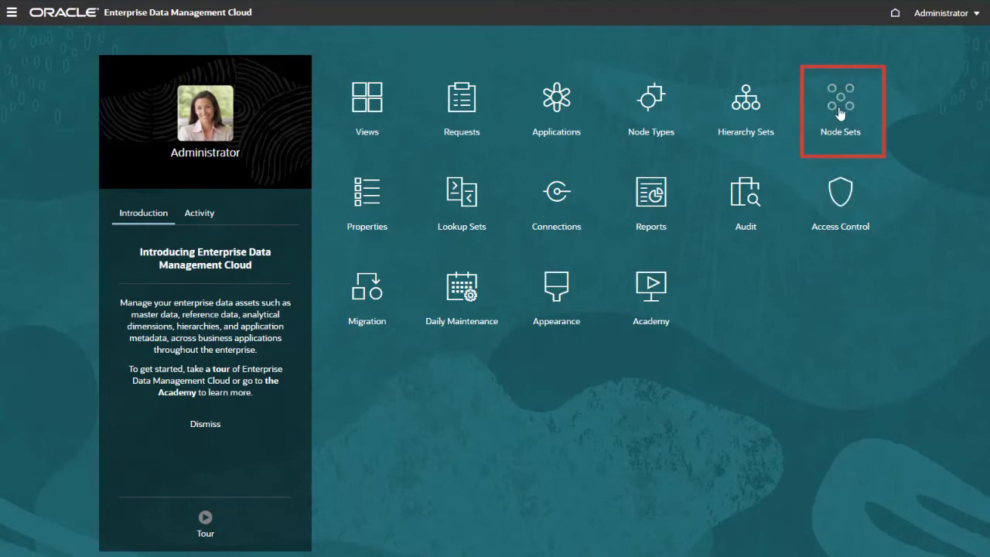
pyautogui.click(839, 101)
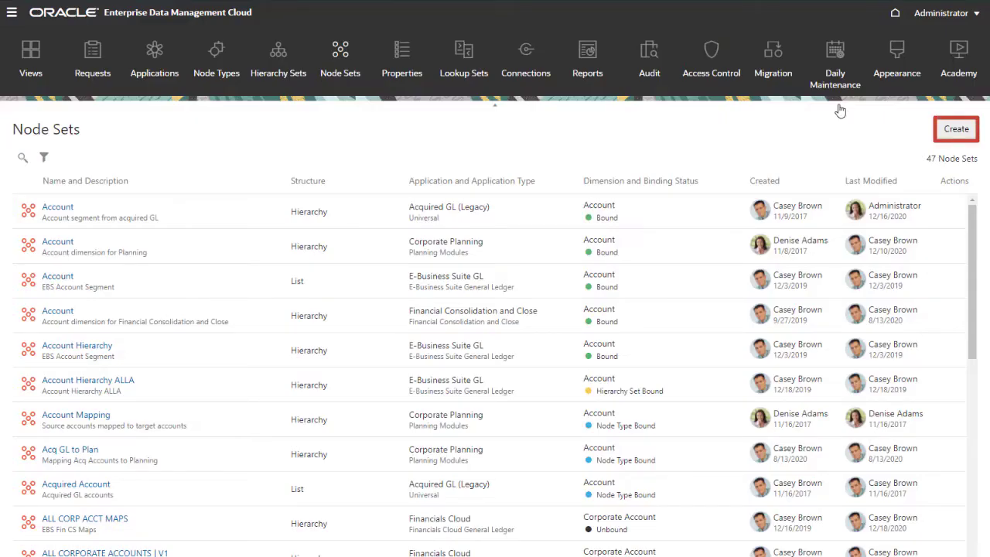
pyautogui.click(956, 129)
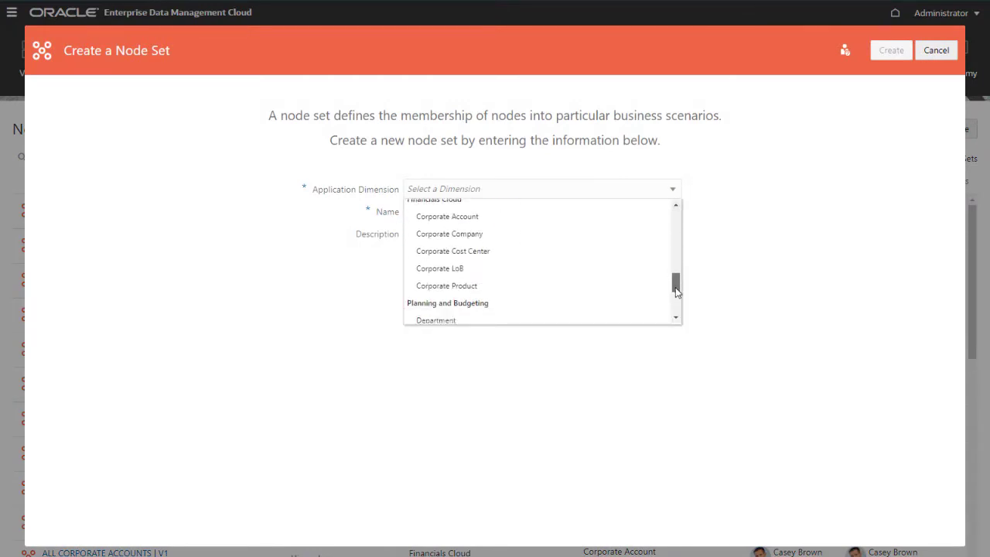
# Step: Create a Department node set 'Depts by Location' described 'Departments by Location for Planning'
pyautogui.click(435, 318)
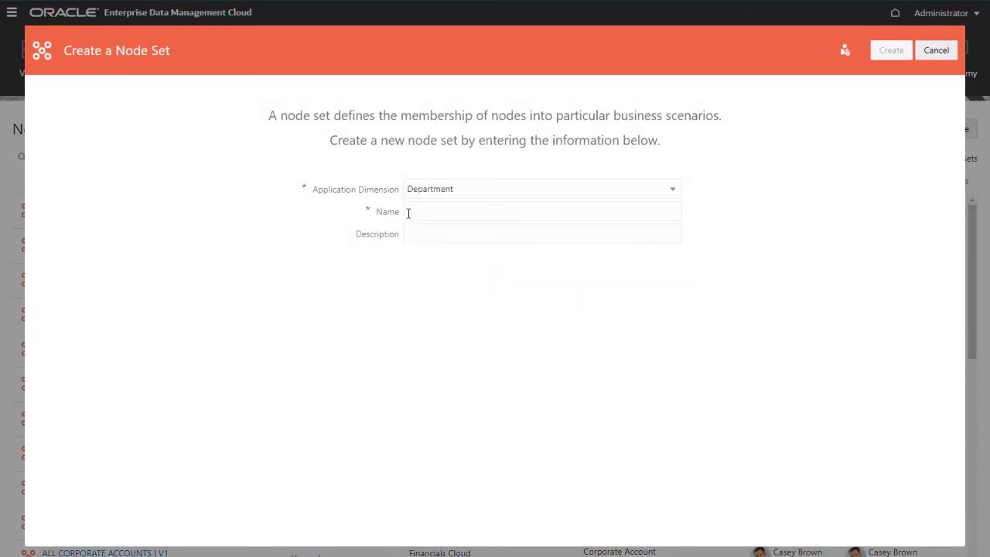
pyautogui.write('Depts by Location')
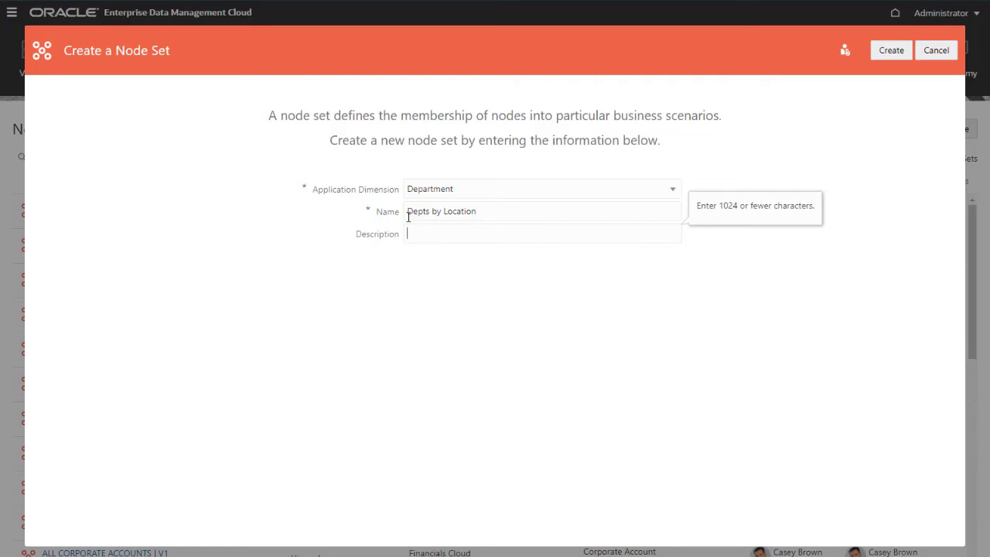
pyautogui.write('Departments by Location for Planning')
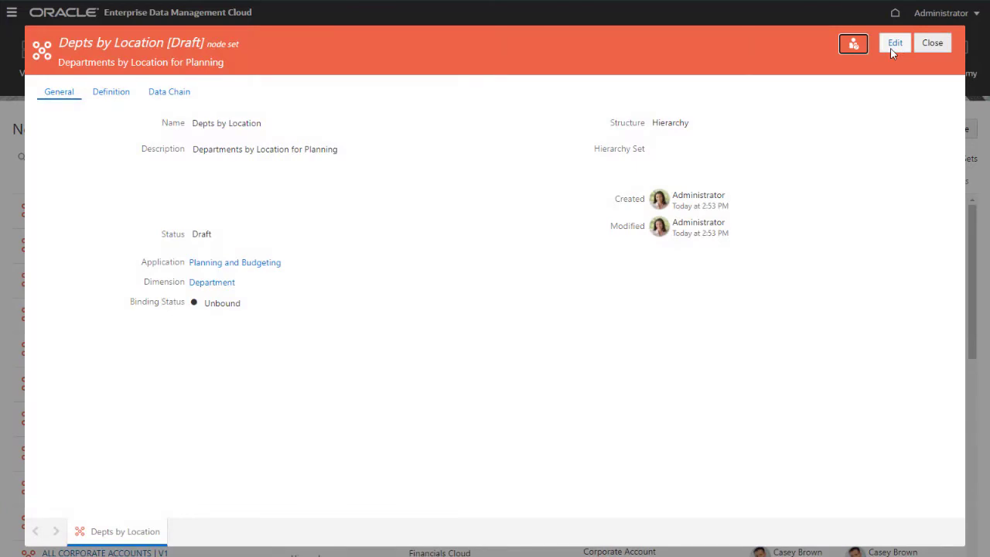
# Step: Edit the node set, keep Hierarchy structure, bind it to the Dept by Location hierarchy set and save
pyautogui.click(894, 43)
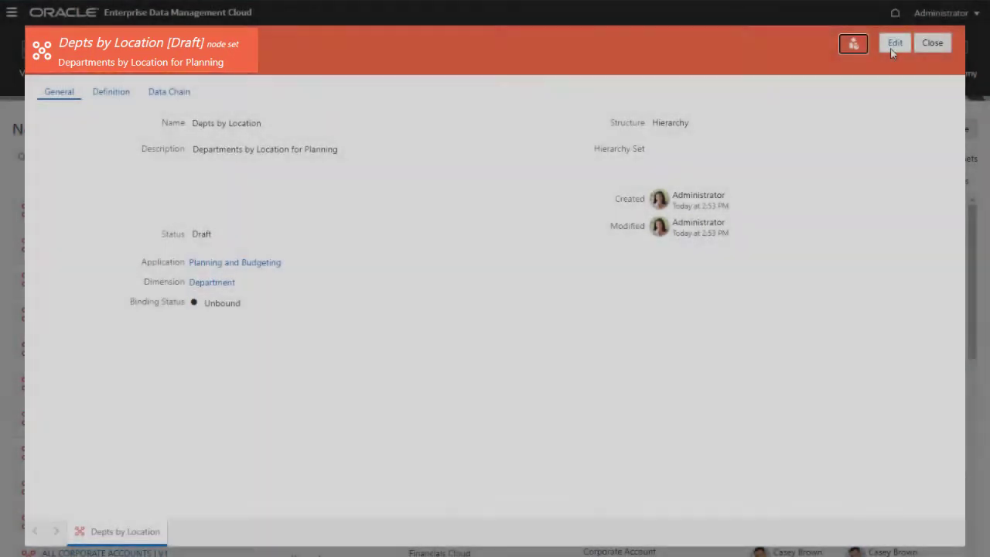
pyautogui.click(894, 44)
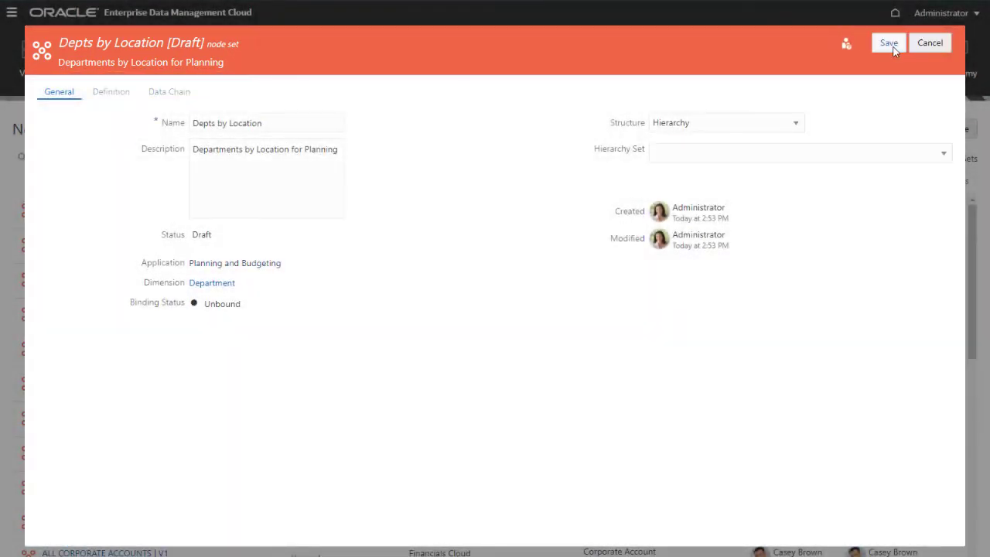
pyautogui.moveTo(801, 133)
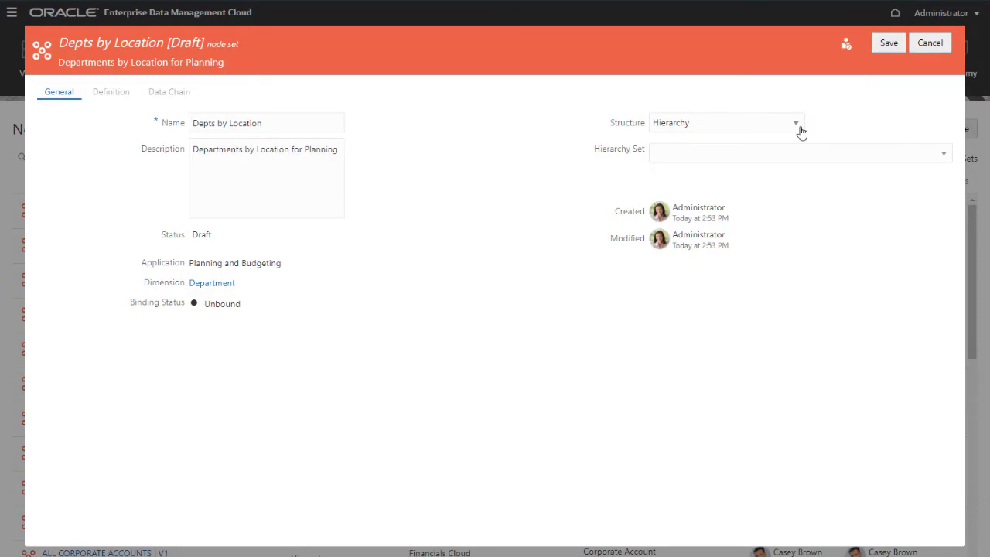
pyautogui.click(798, 122)
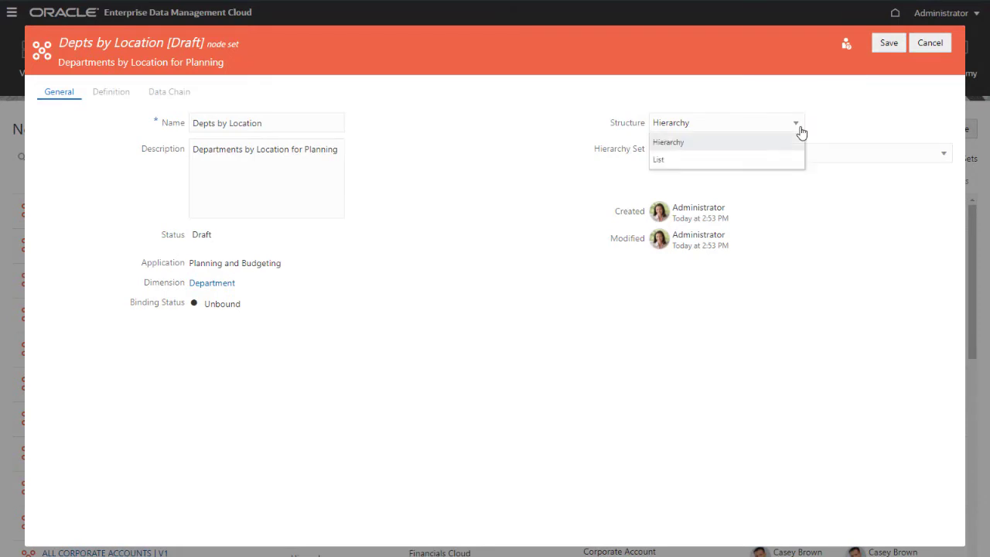
pyautogui.click(668, 142)
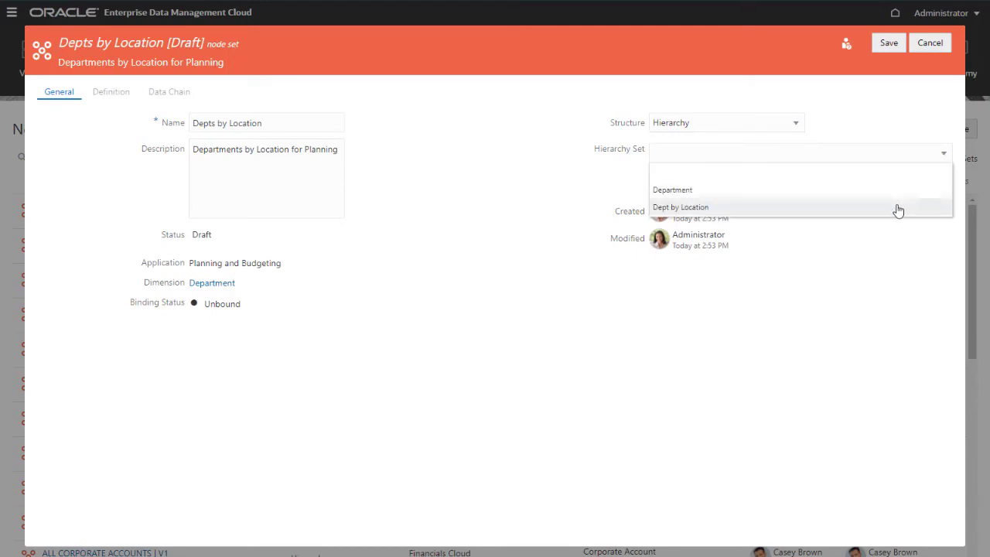
pyautogui.click(681, 207)
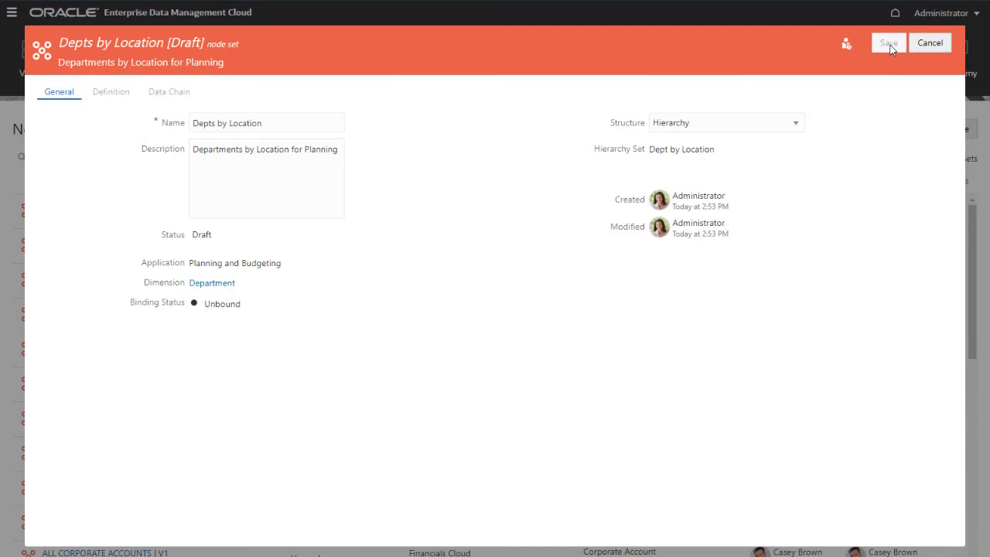
pyautogui.click(887, 43)
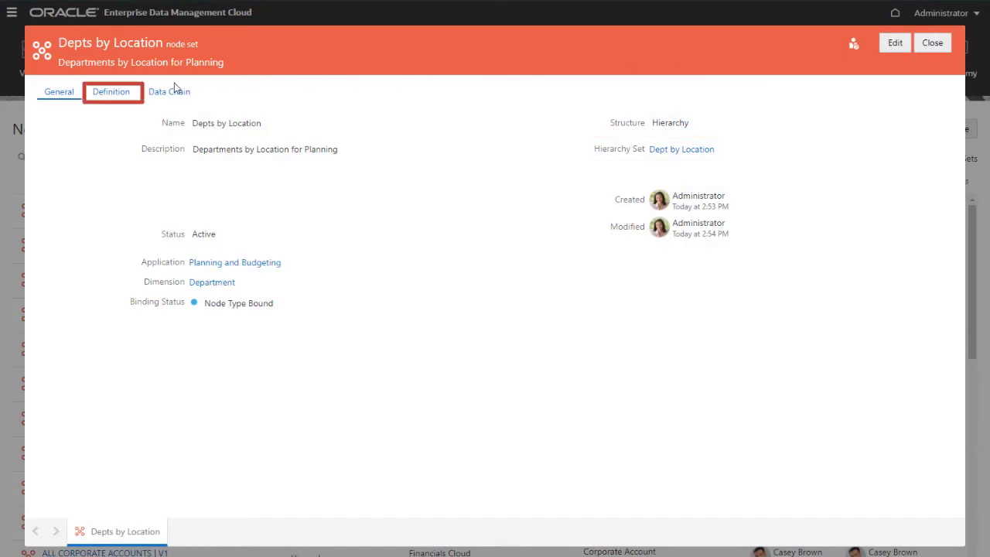
# Step: View the node set's definition listing Department and Locations node types
pyautogui.click(112, 93)
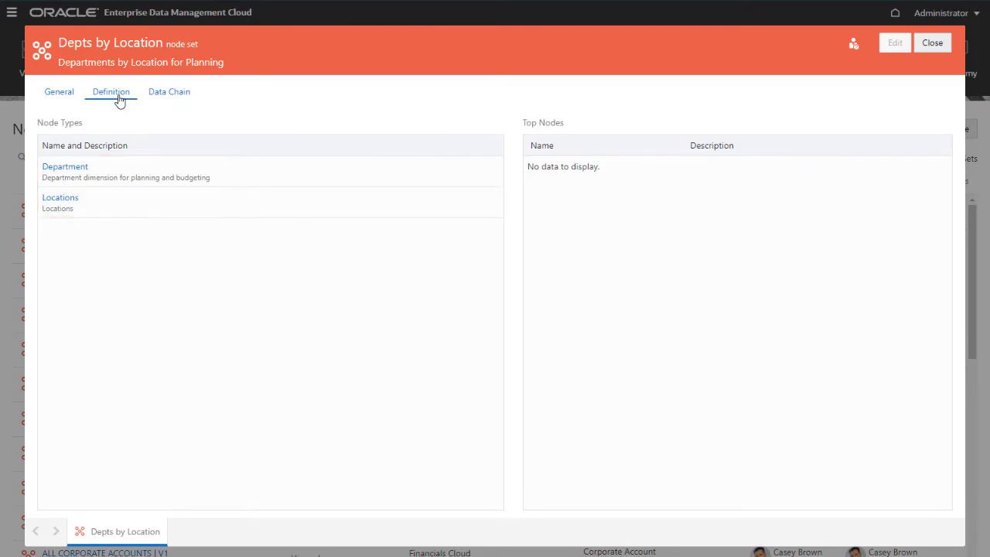
pyautogui.moveTo(169, 102)
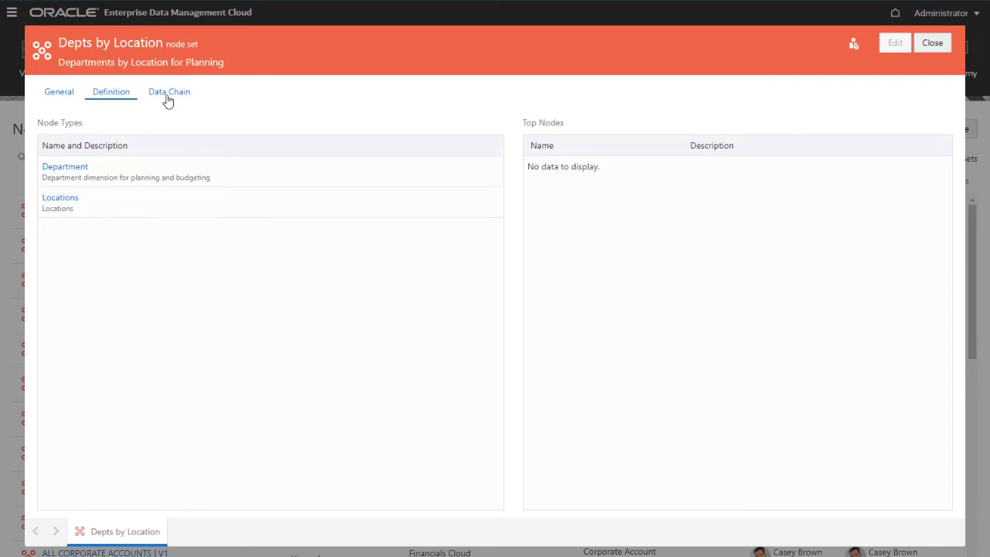
# Step: Review the data chain's node types including Locations, then close back to the Node Sets list
pyautogui.click(168, 91)
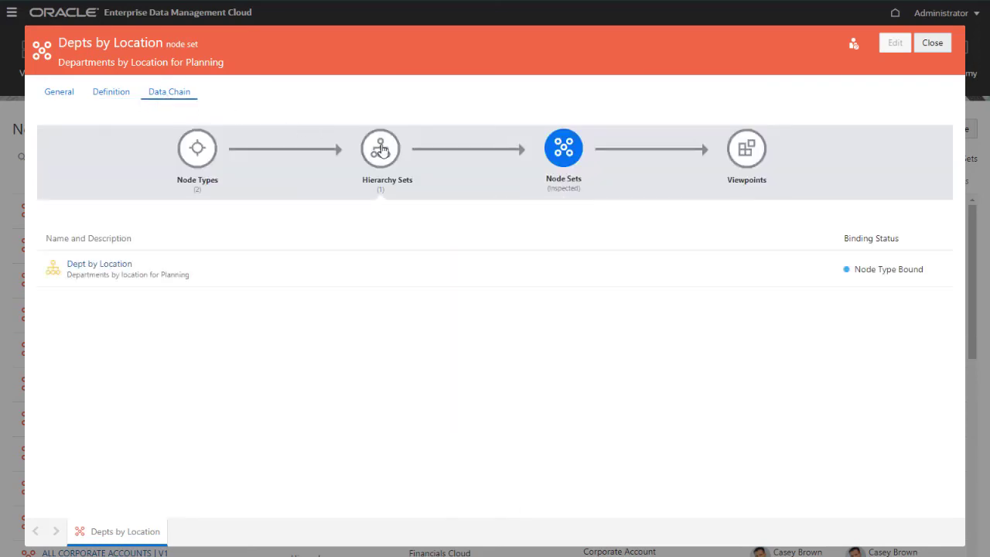
pyautogui.moveTo(198, 148)
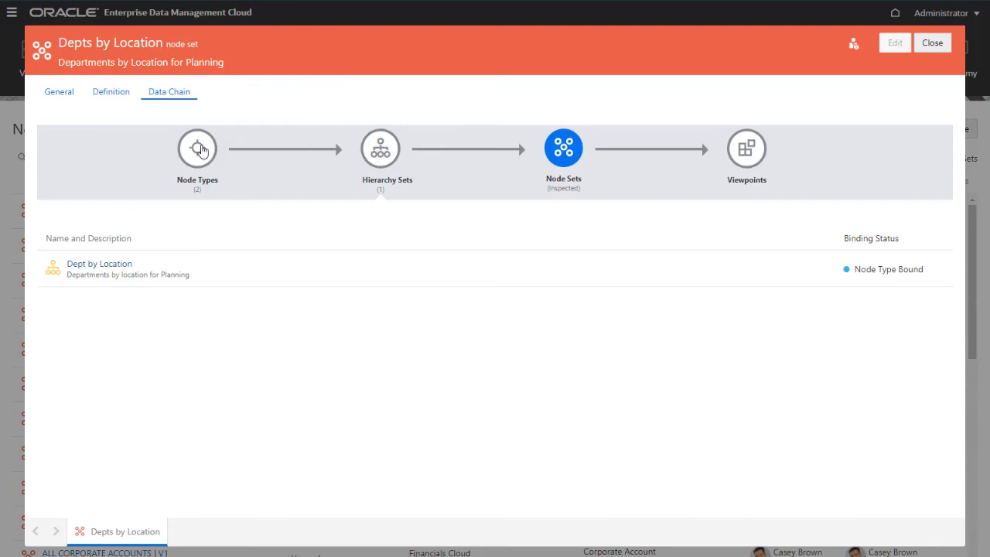
pyautogui.click(198, 149)
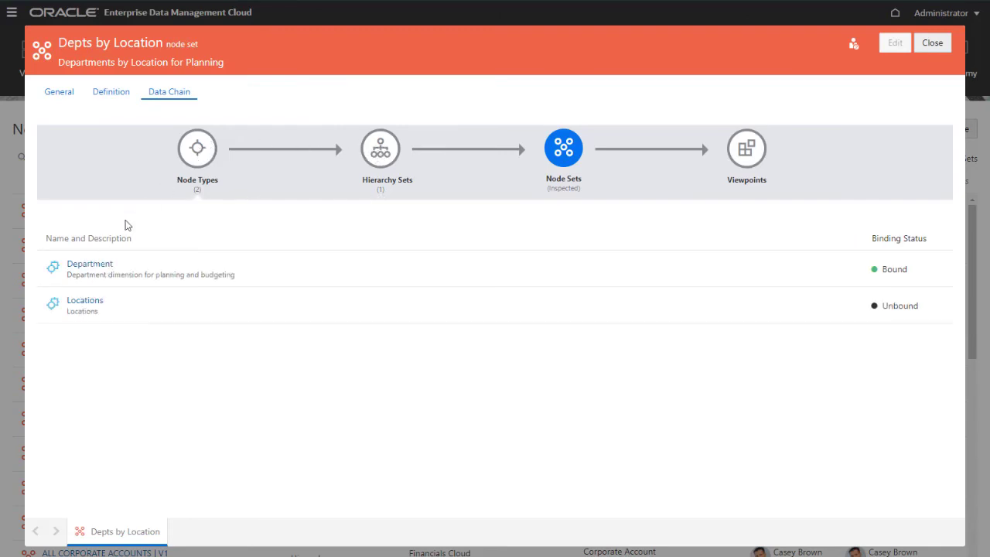
pyautogui.click(84, 300)
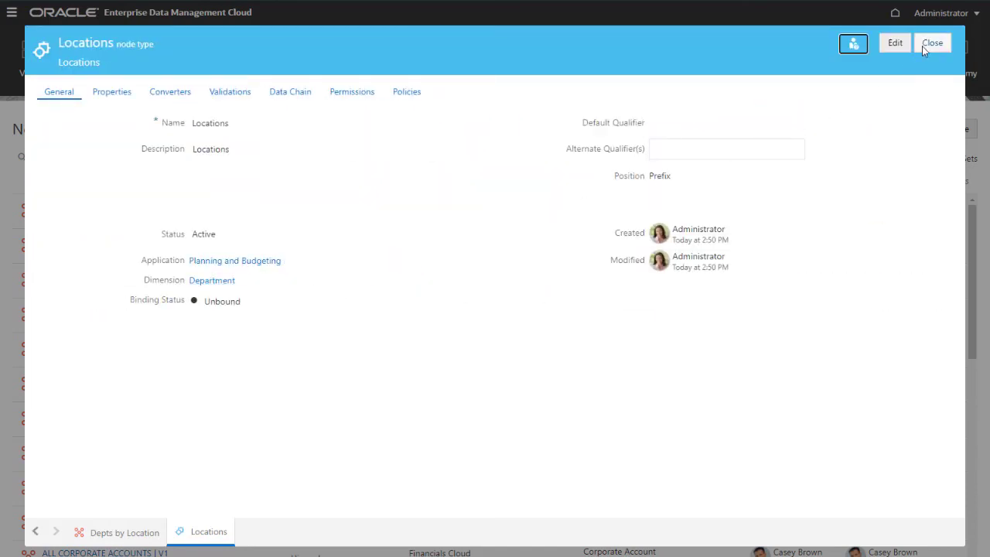
pyautogui.click(935, 42)
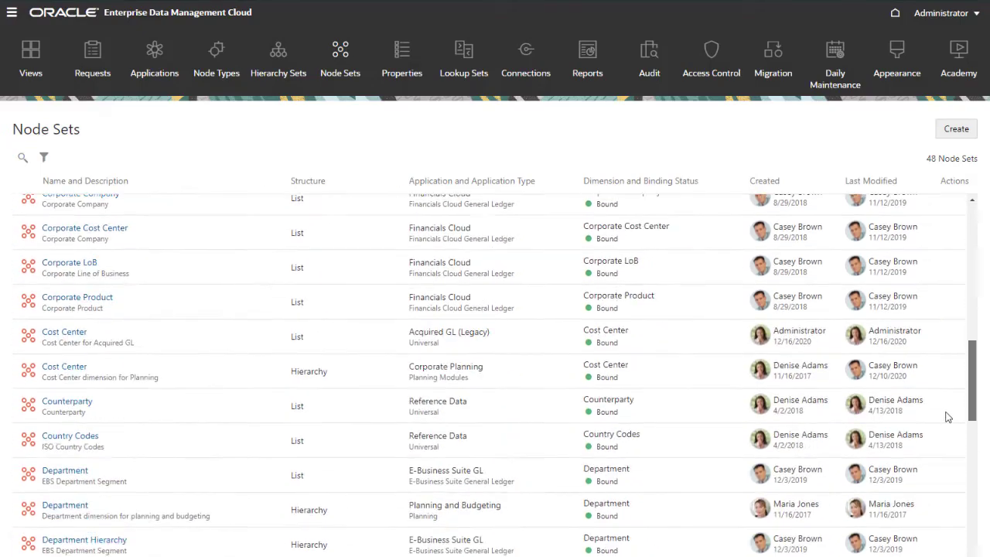